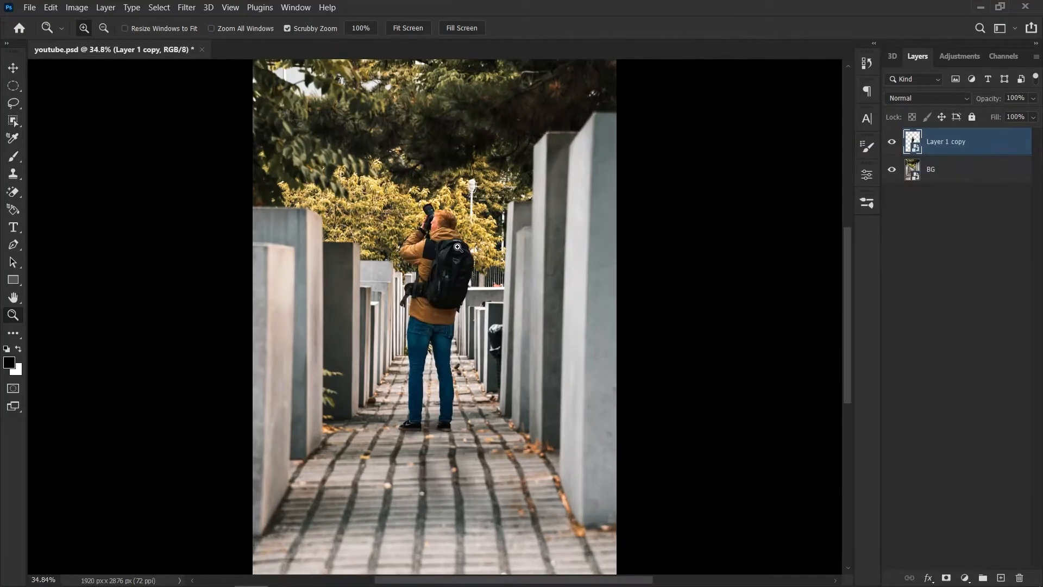
Add a new empty layer beneath the cut-out man to hold the shadow.
{"action": "left_click", "coordinate": [13, 68]}
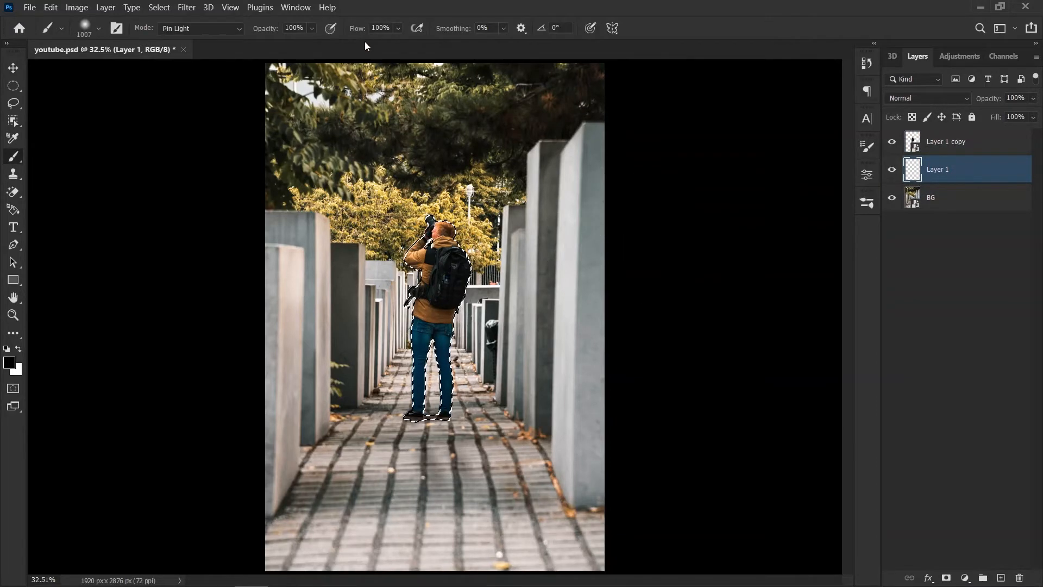
Fill the man's outline with black on the new shadow layer.
{"action": "left_click", "coordinate": [432, 416]}
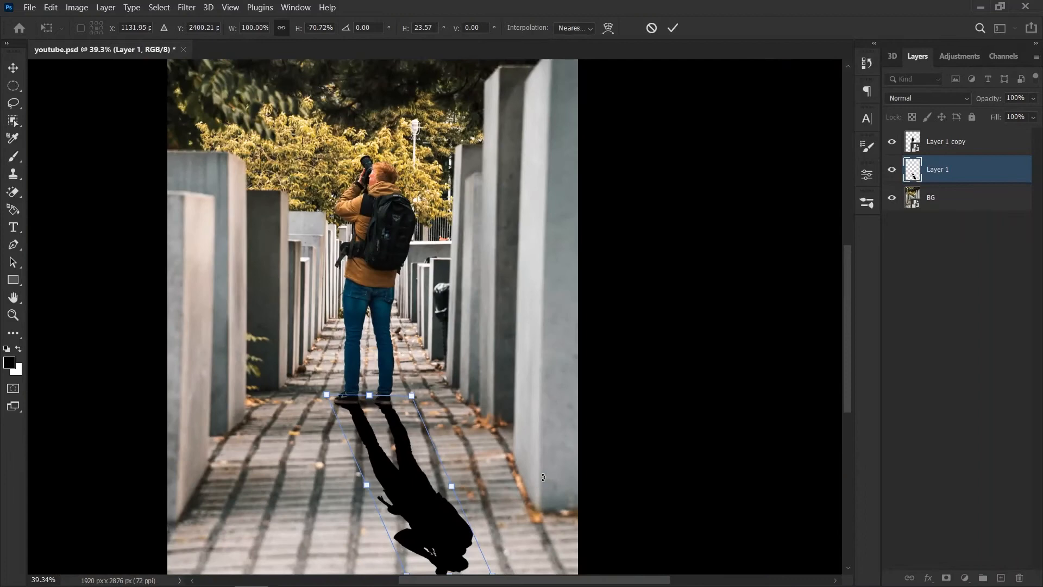
Commit the flipped, skewed shadow shape lying on the path behind the man.
{"action": "key", "text": "ctrl+minus"}
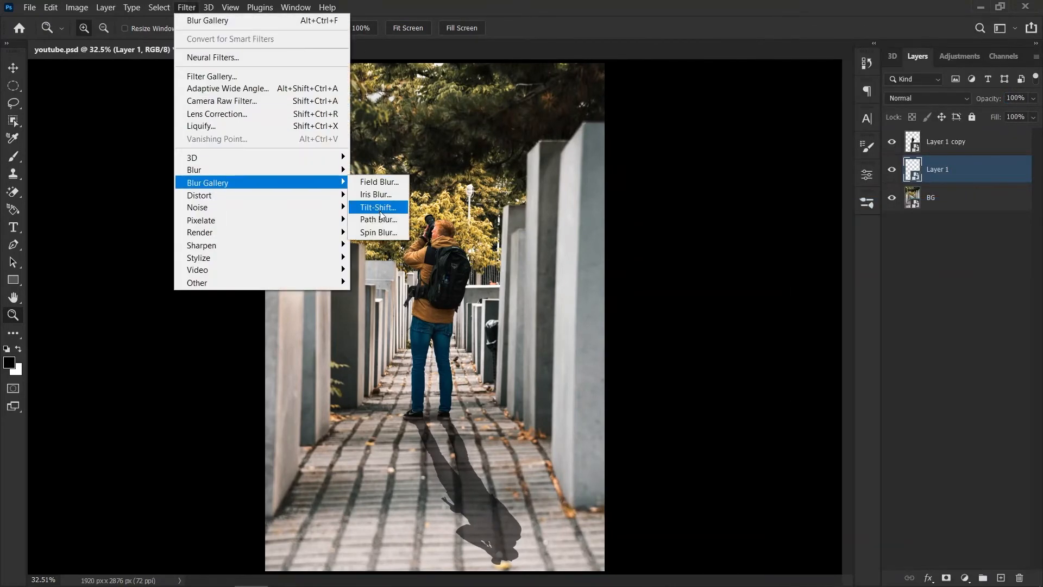
Apply a 25 px Tilt-Shift blur to the shadow layer as a smart filter.
{"action": "left_click", "coordinate": [377, 206]}
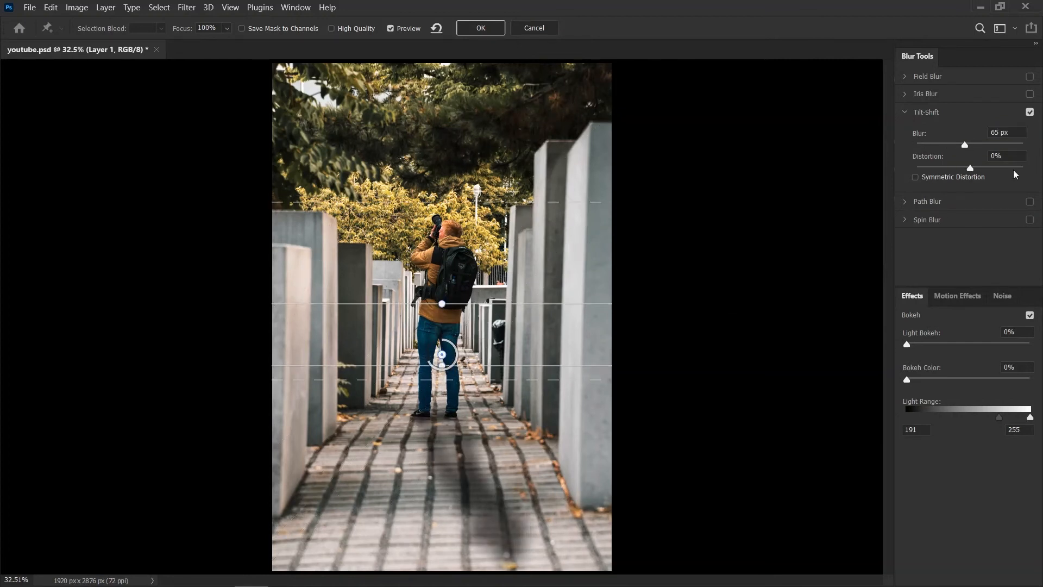
{"action": "triple_click", "coordinate": [1007, 133]}
{"action": "type", "text": "25"}
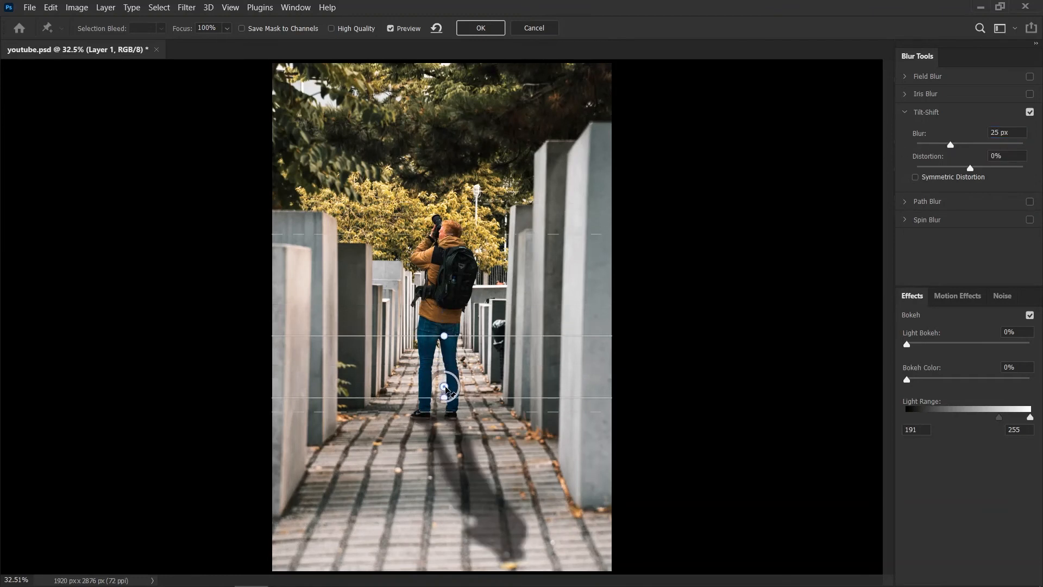
{"action": "left_click", "coordinate": [481, 28]}
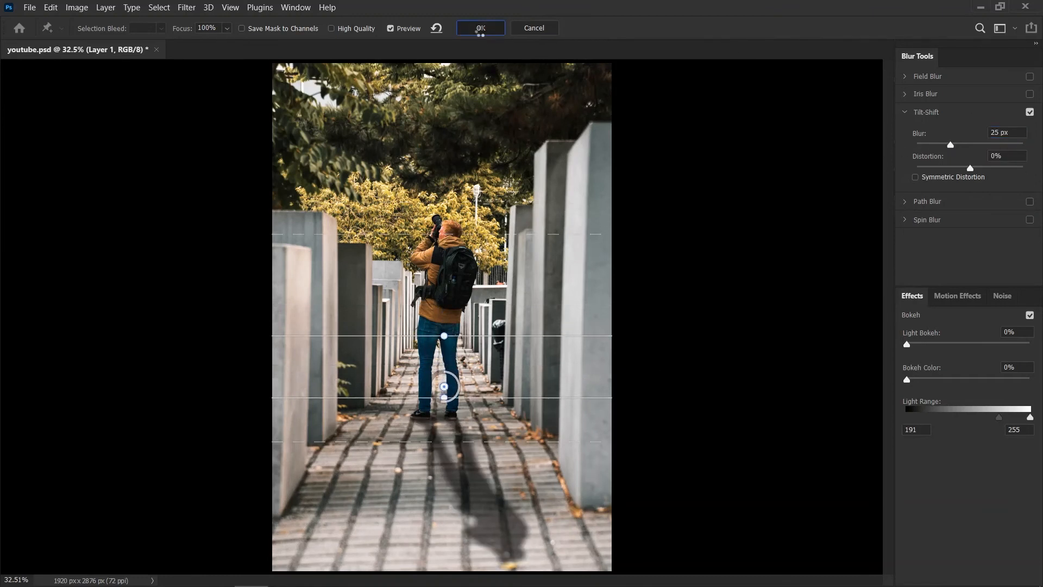
{"action": "left_click", "coordinate": [479, 27]}
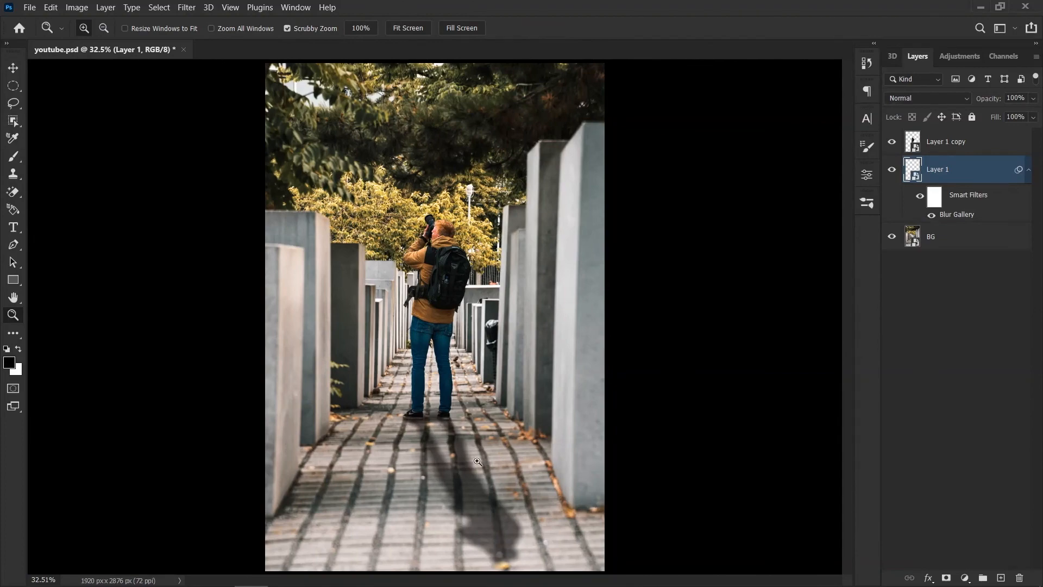